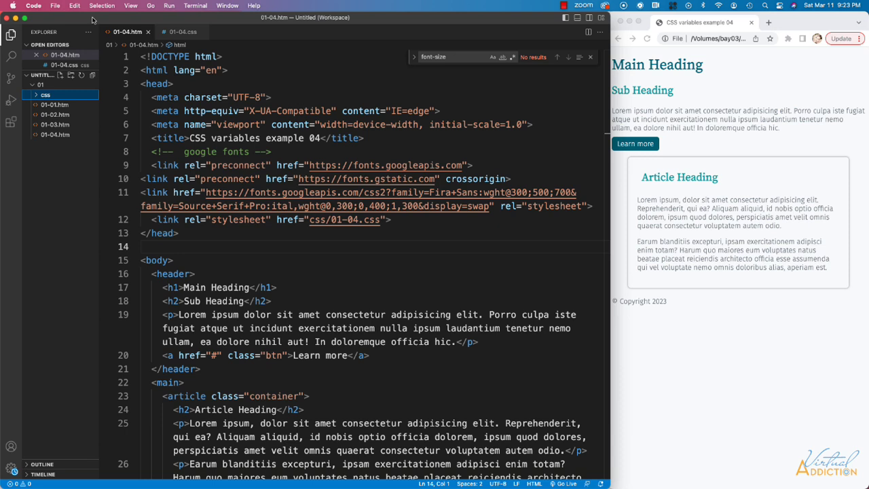
pyautogui.moveTo(752, 78)
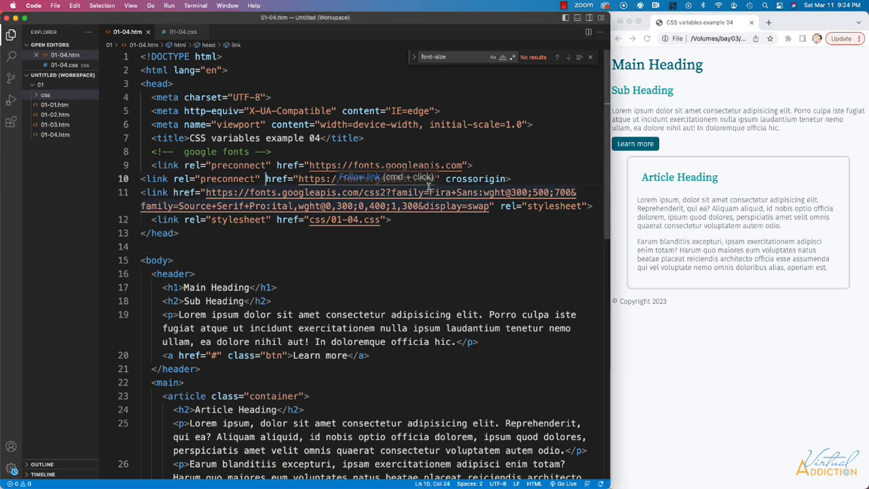
# Step: Follow the css/01-04.css link in 01-04.htm to open the stylesheet
pyautogui.scroll(-3)
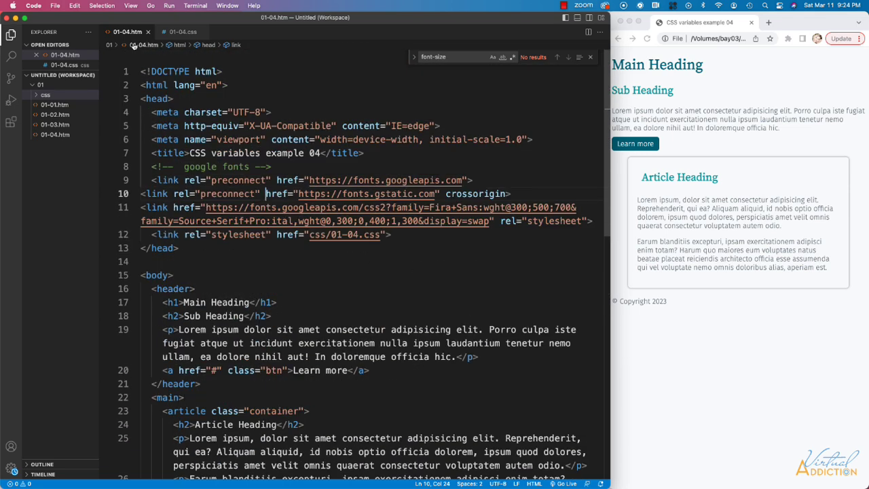
pyautogui.click(182, 32)
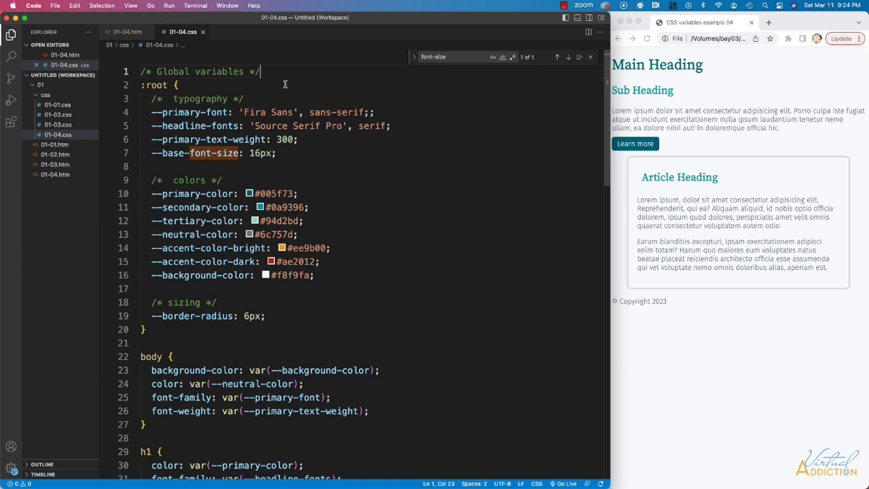
pyautogui.moveTo(357, 140)
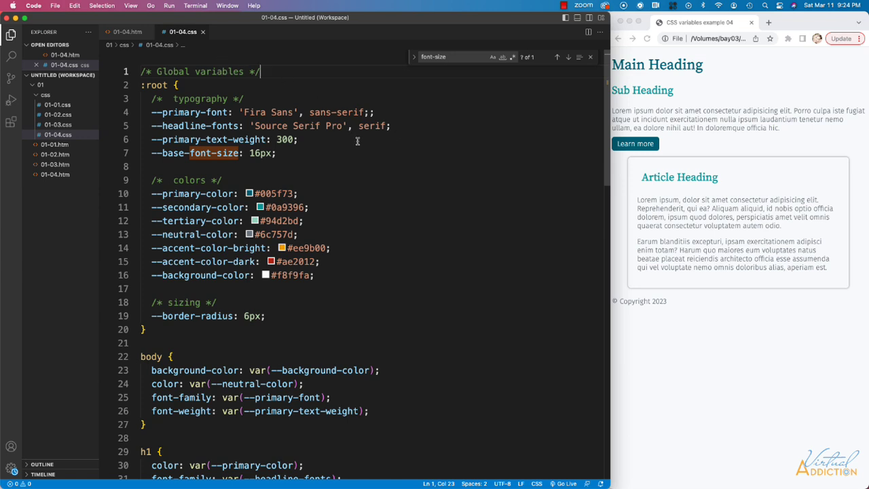
pyautogui.moveTo(183, 106)
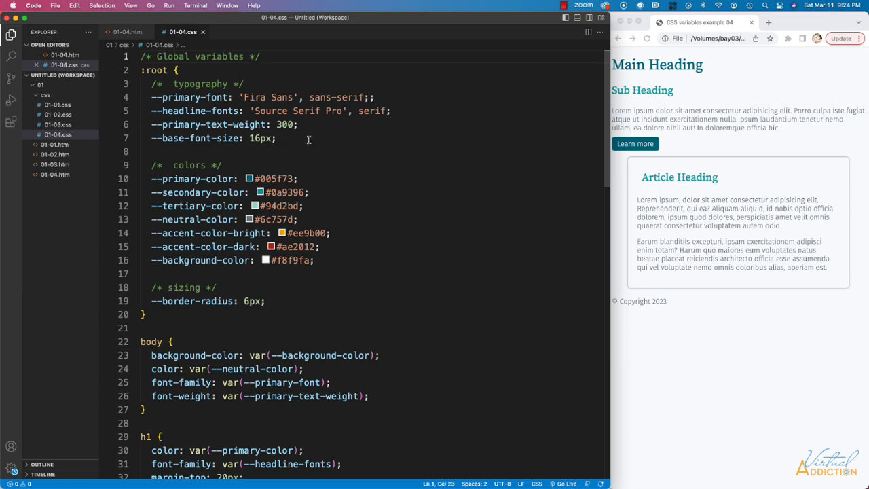
pyautogui.moveTo(398, 101)
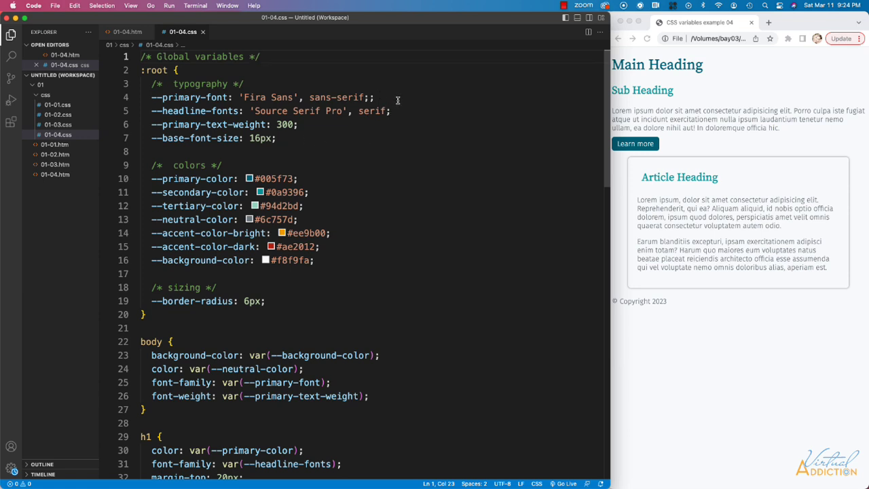
pyautogui.moveTo(316, 128)
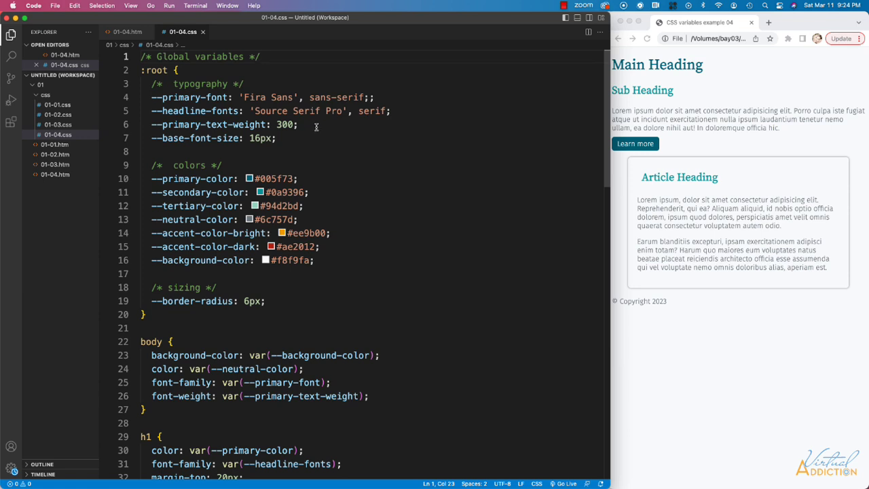
pyautogui.moveTo(292, 138)
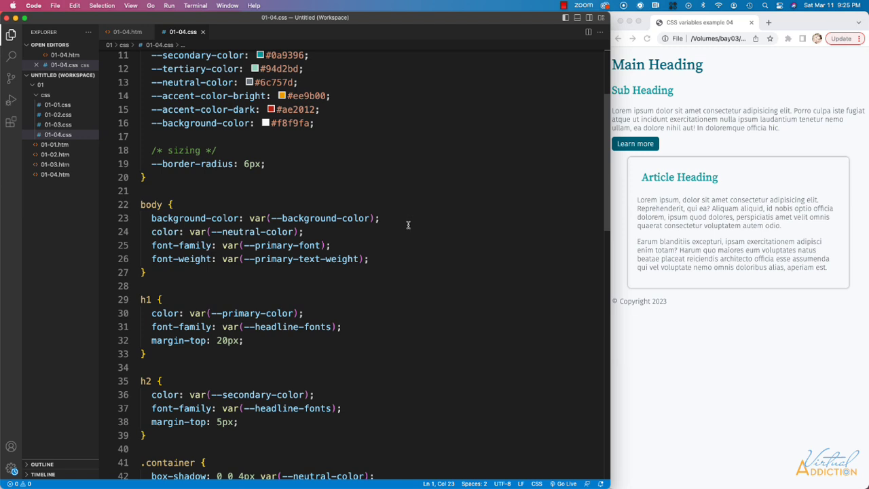
pyautogui.scroll(-3)
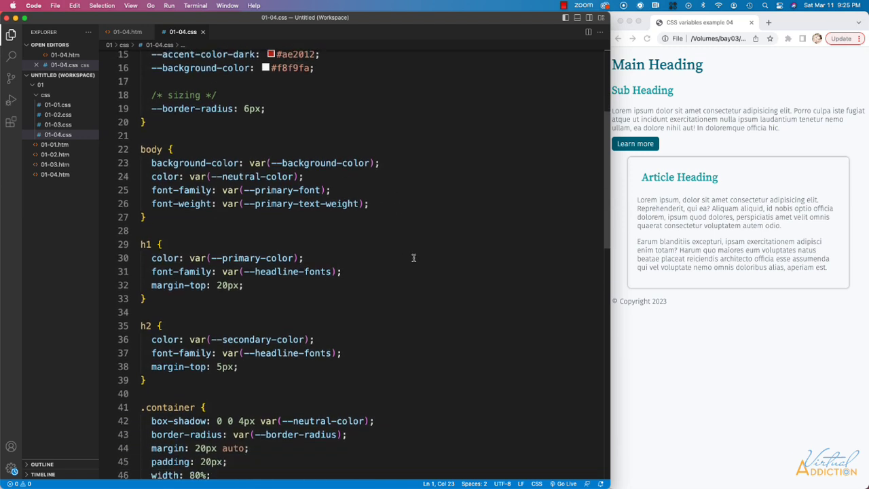
pyautogui.scroll(-3)
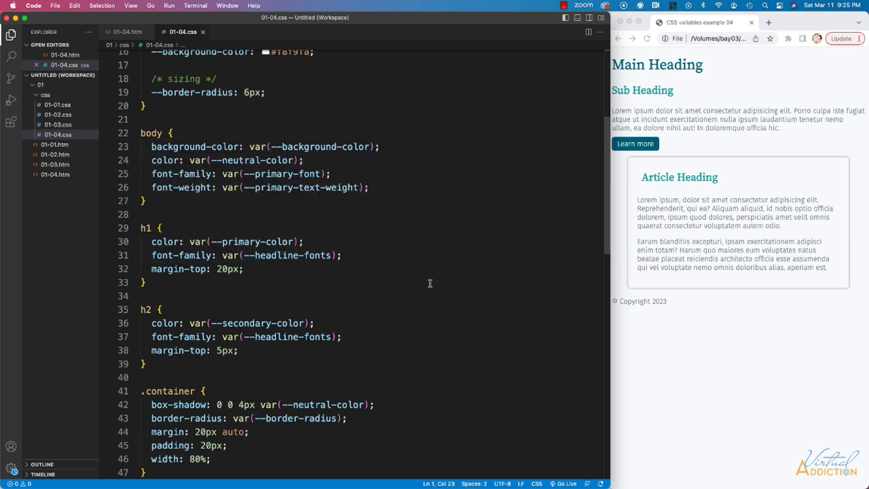
pyautogui.scroll(-3)
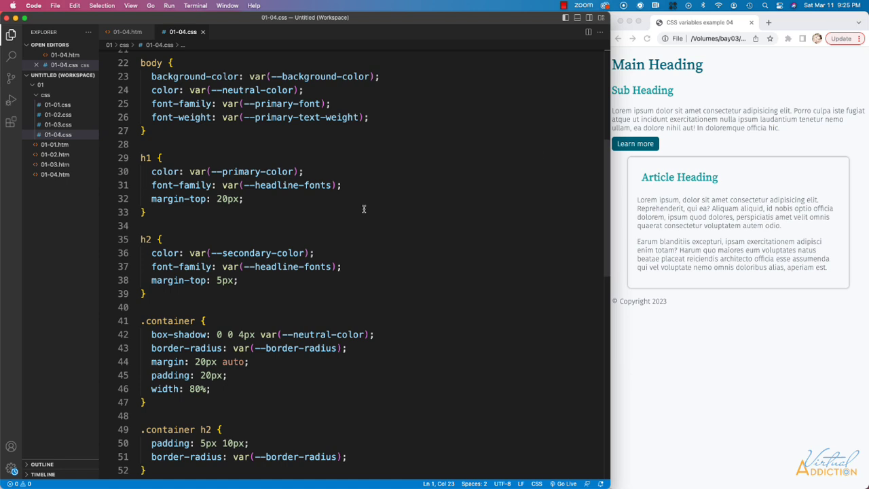
pyautogui.moveTo(308, 266)
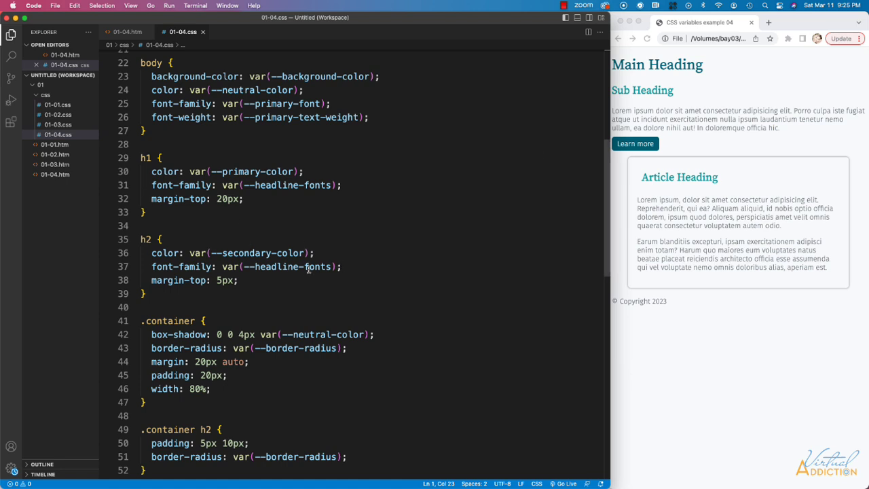
pyautogui.moveTo(389, 309)
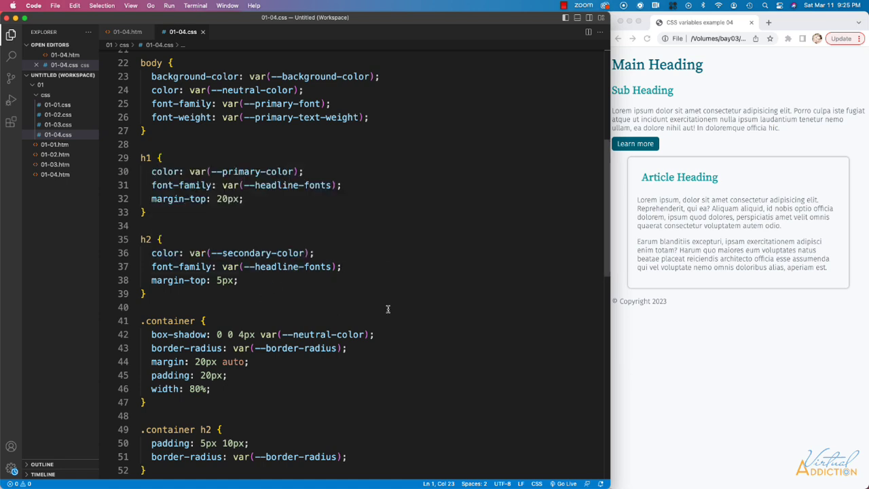
pyautogui.scroll(-3)
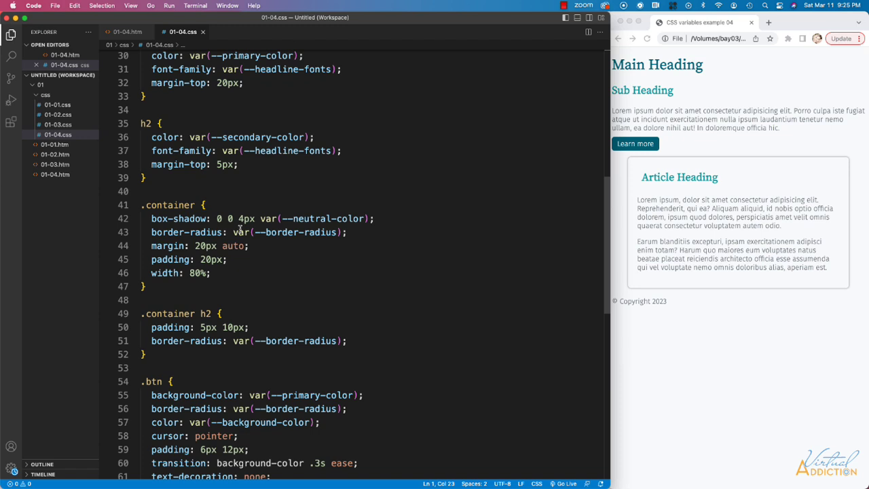
pyautogui.moveTo(447, 221)
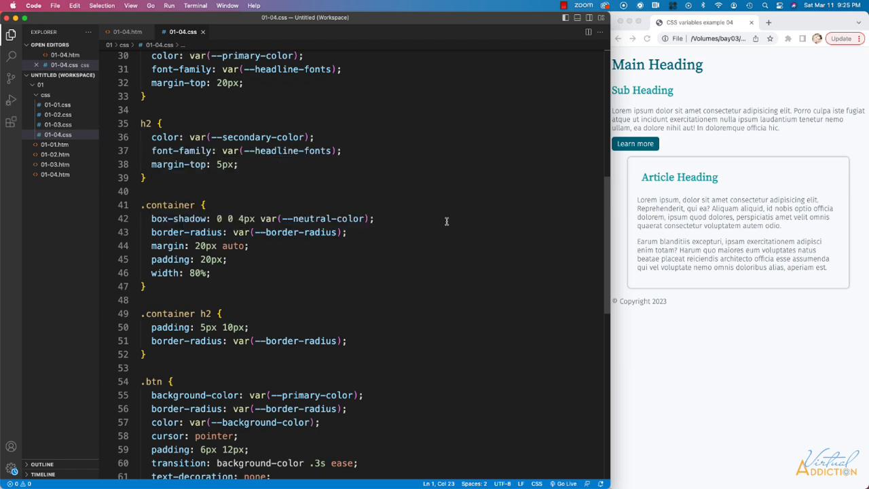
pyautogui.moveTo(438, 219)
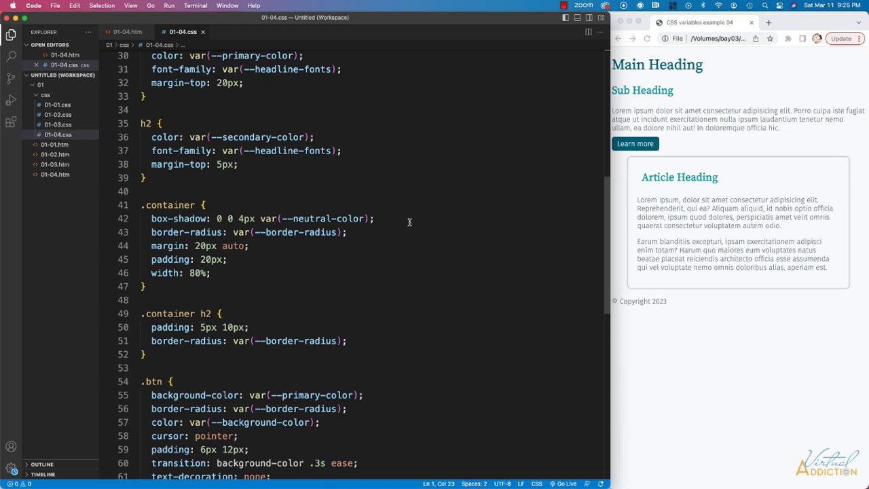
pyautogui.moveTo(271, 258)
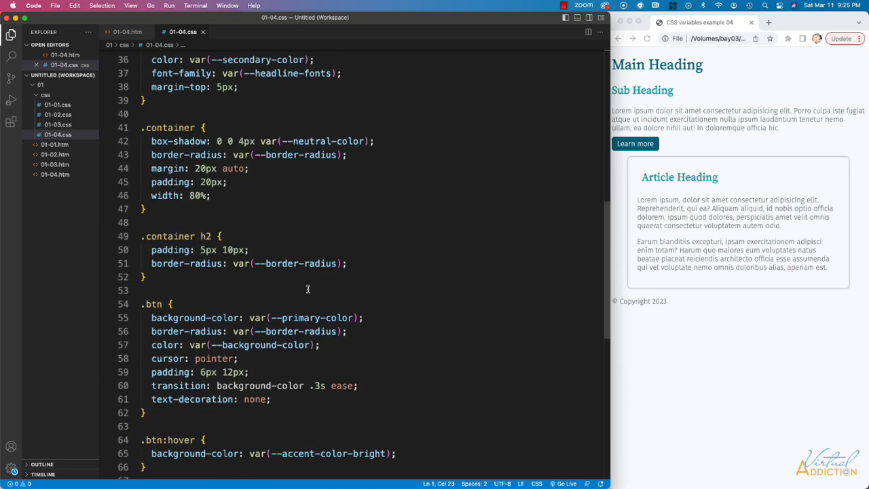
pyautogui.scroll(-3)
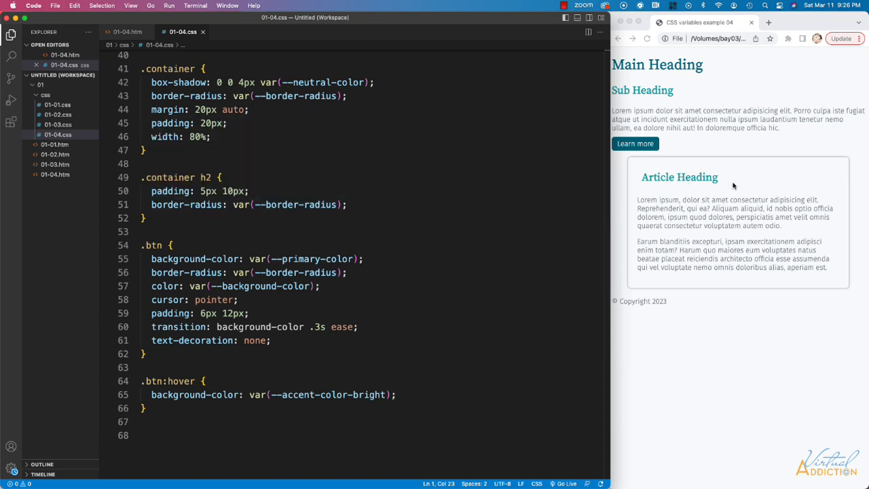
pyautogui.moveTo(719, 196)
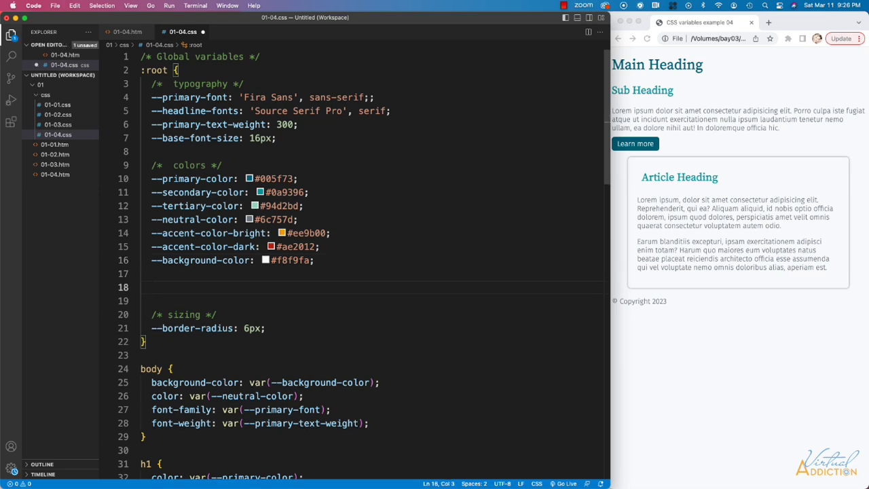
# Step: Add --header-bg-color: var(--tertiary-color) to the :root block
pyautogui.write('--he')
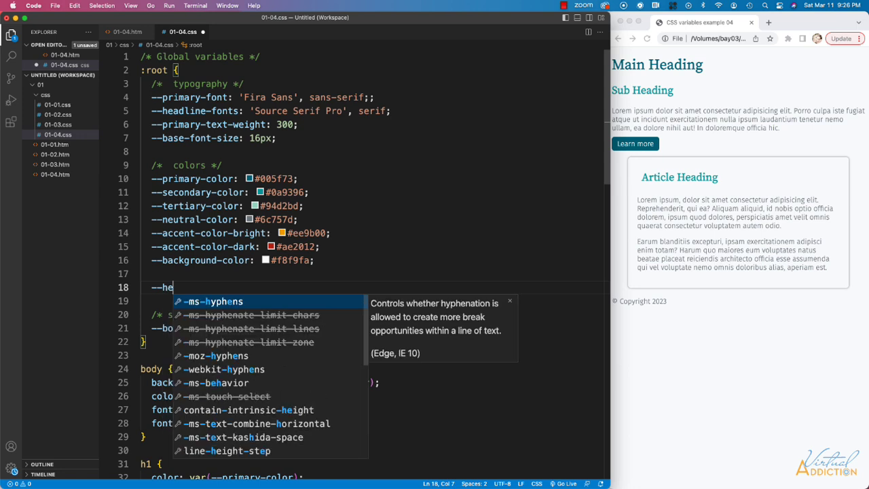
pyautogui.write('ader-')
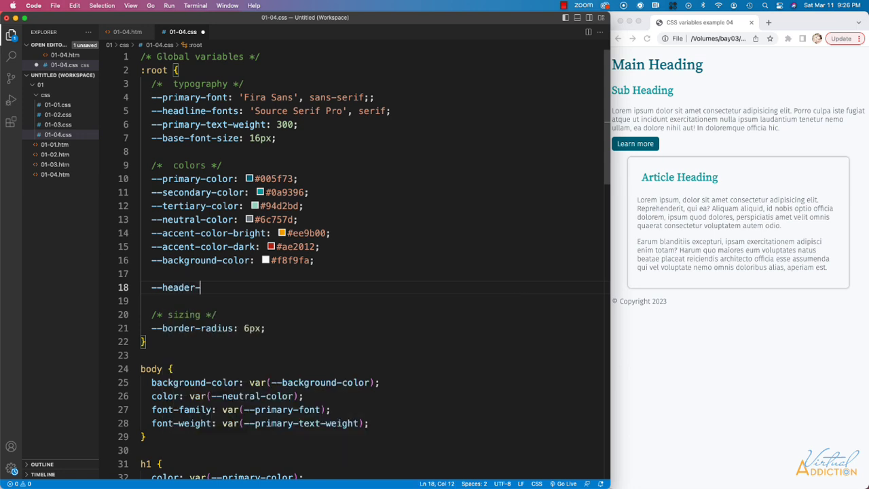
pyautogui.write('bg-color')
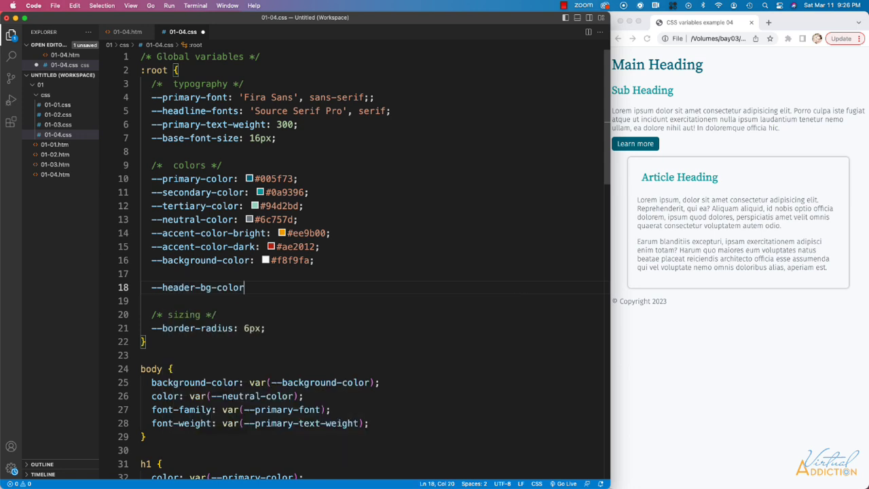
pyautogui.write(': var')
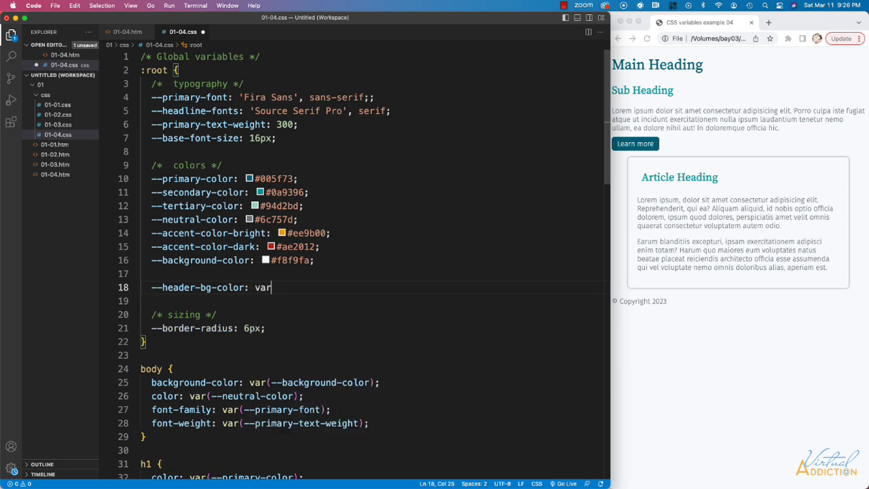
pyautogui.write('(')
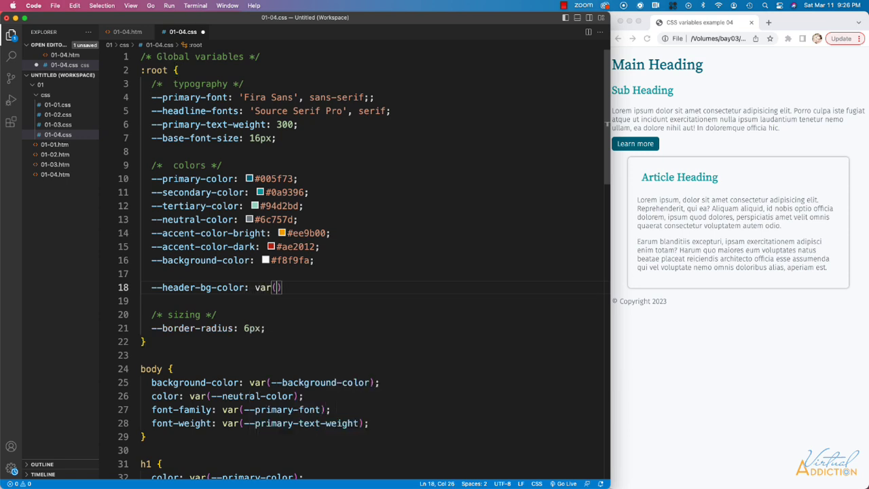
pyautogui.write('--tertiary-color')
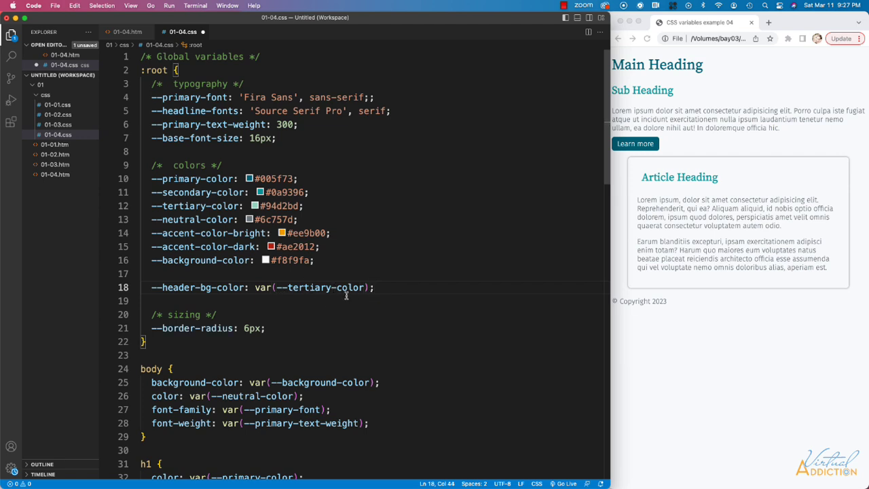
pyautogui.moveTo(377, 296)
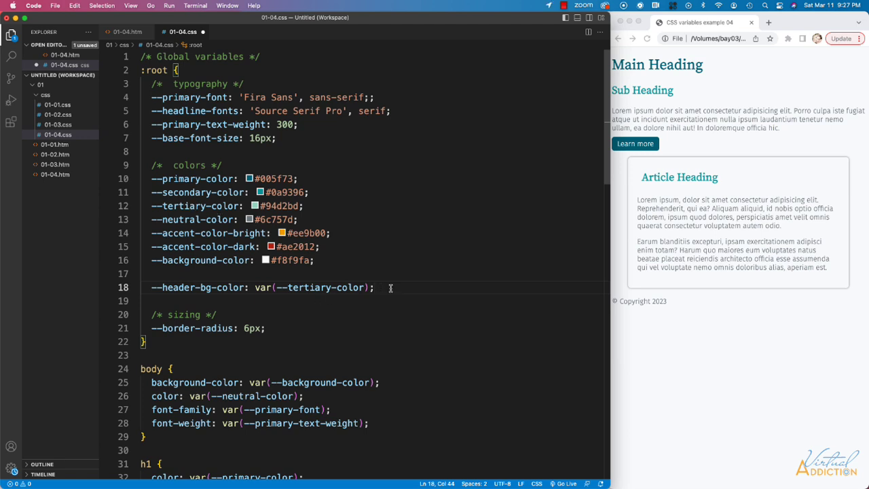
# Step: Add --header-text-color: var(--primary-color); to the :root block
pyautogui.write('--header-text-color')
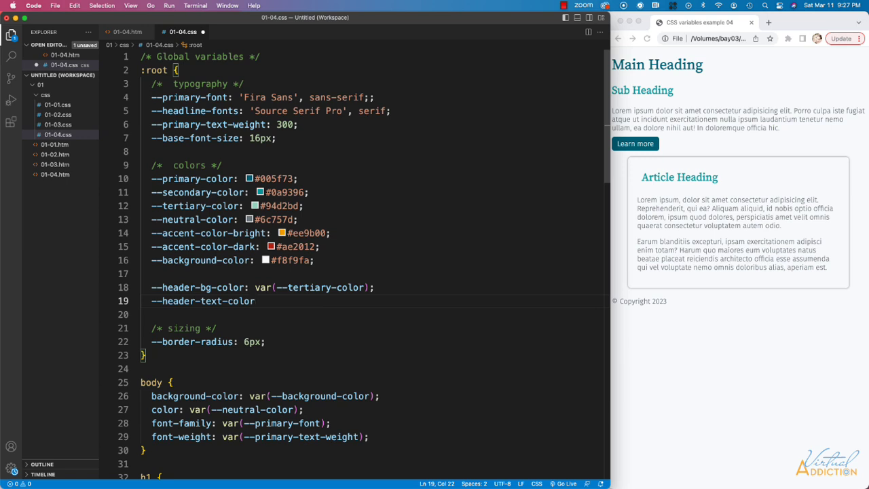
pyautogui.write(': var(--')
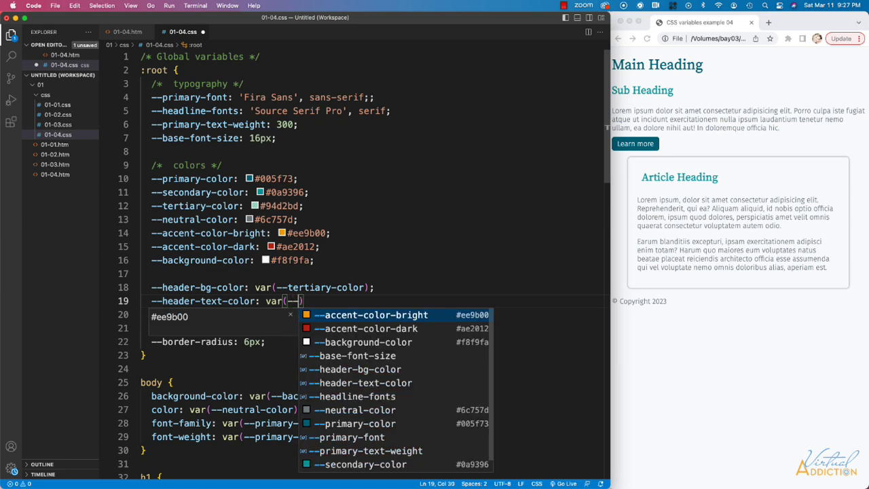
pyautogui.write('primary-color')
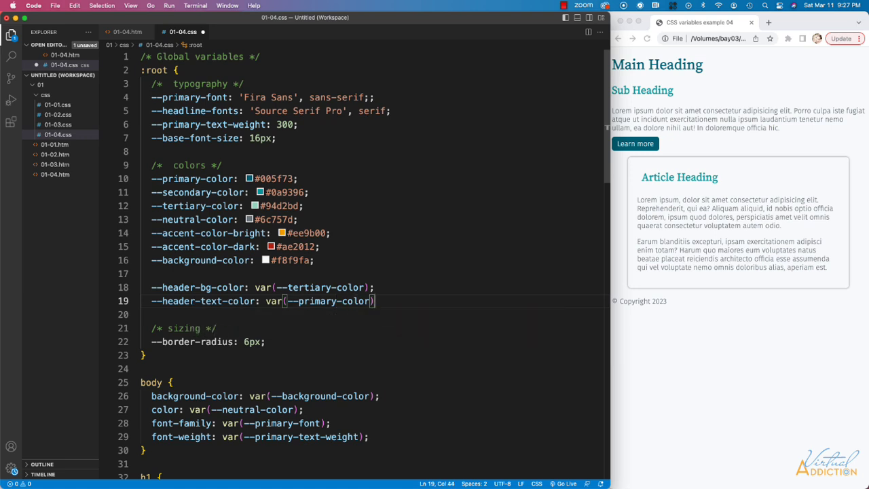
pyautogui.write(';')
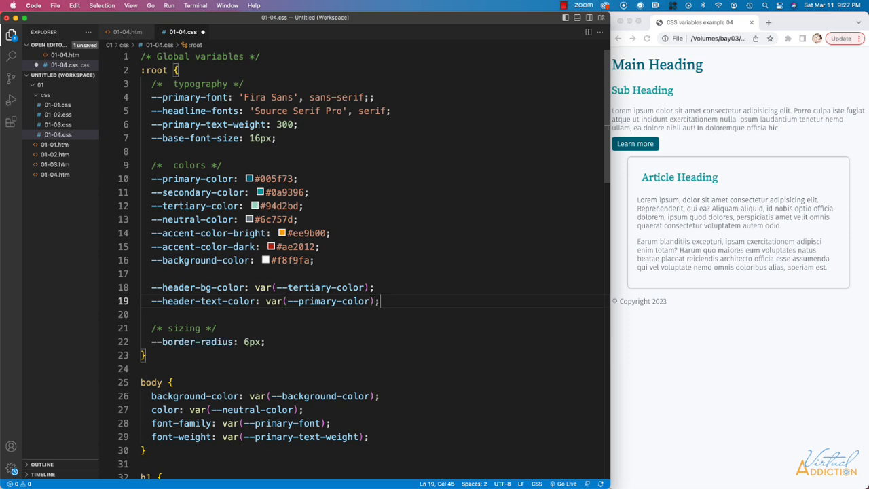
pyautogui.moveTo(255, 192)
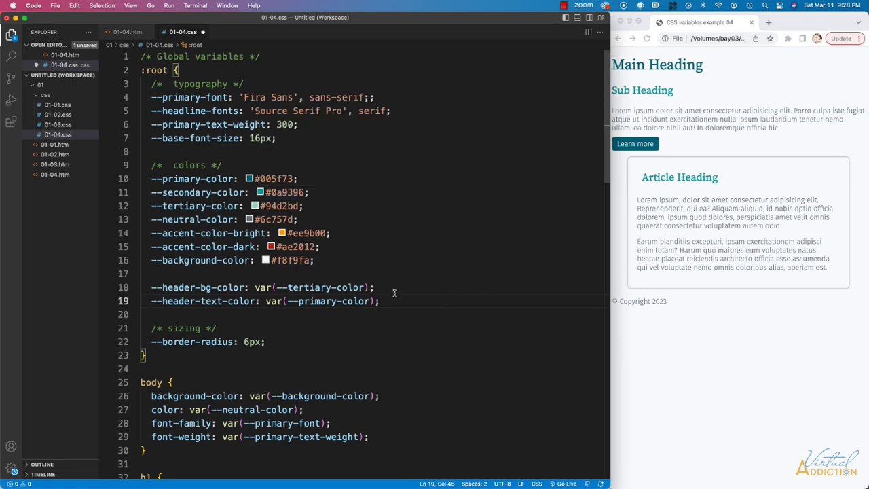
# Step: Give .container h2 a background-color of var(--header-bg-color)
pyautogui.scroll(-3)
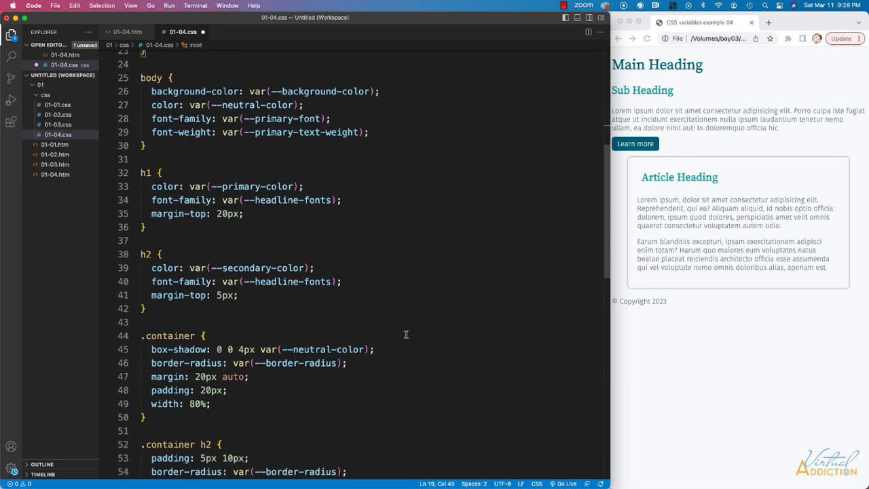
pyautogui.scroll(-3)
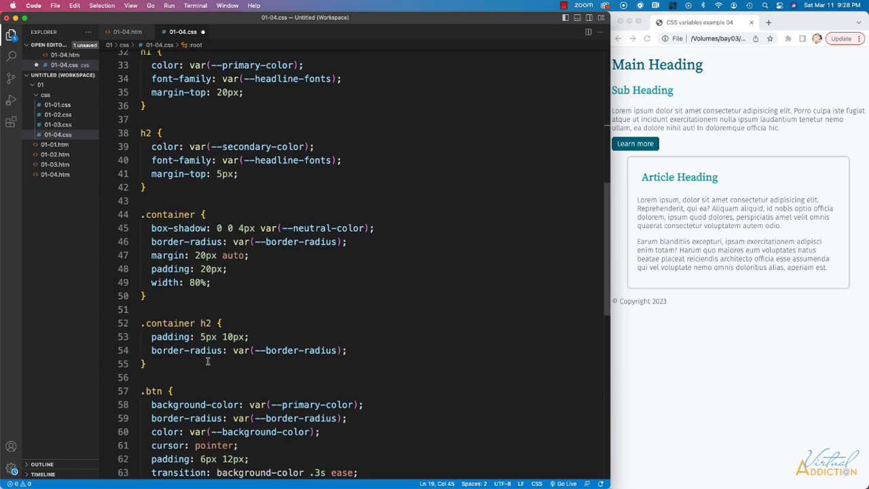
pyautogui.scroll(-3)
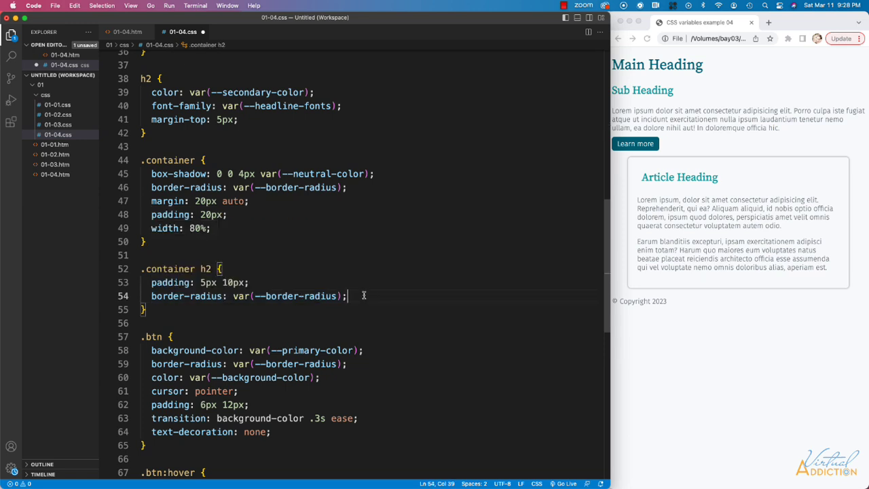
pyautogui.write('background-color: var(--he);')
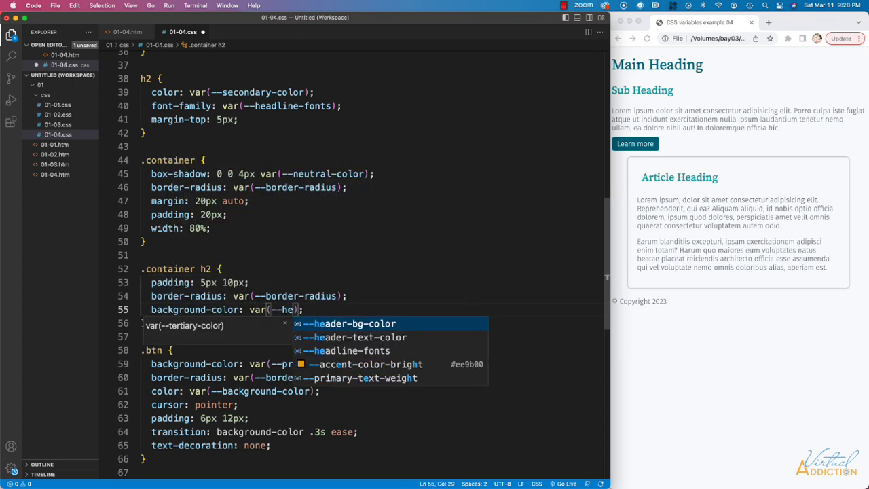
pyautogui.write('ader-bg-')
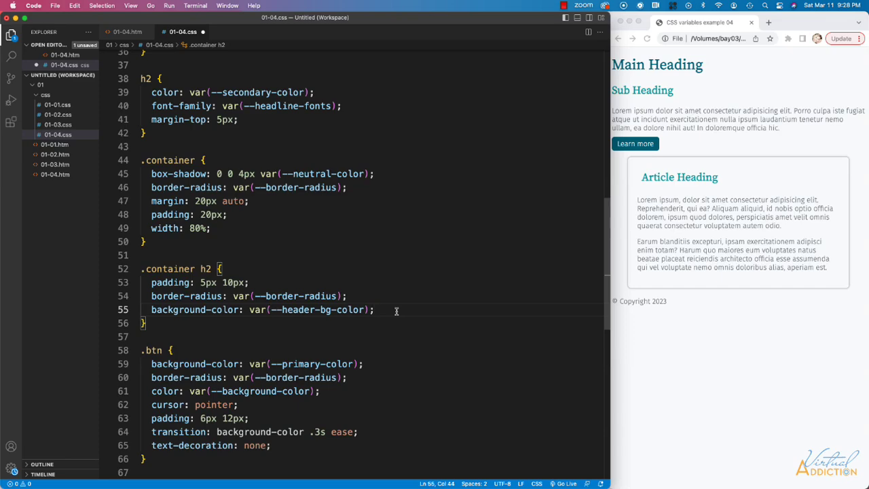
# Step: Give .container h2 a color of var(--header-text-color)
pyautogui.write('color:')
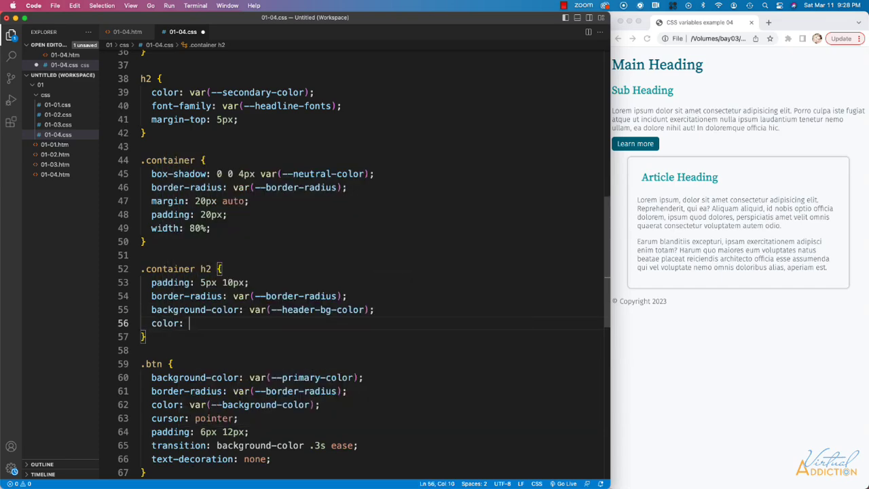
pyautogui.write('var')
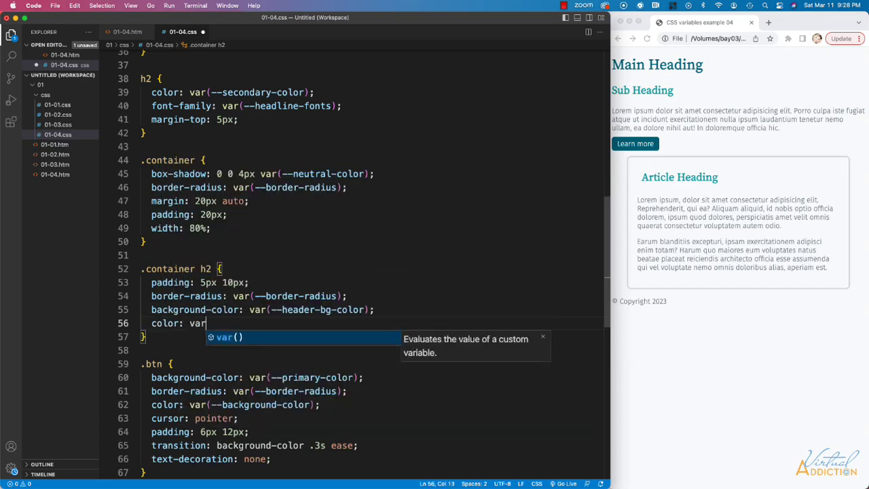
pyautogui.write('()')
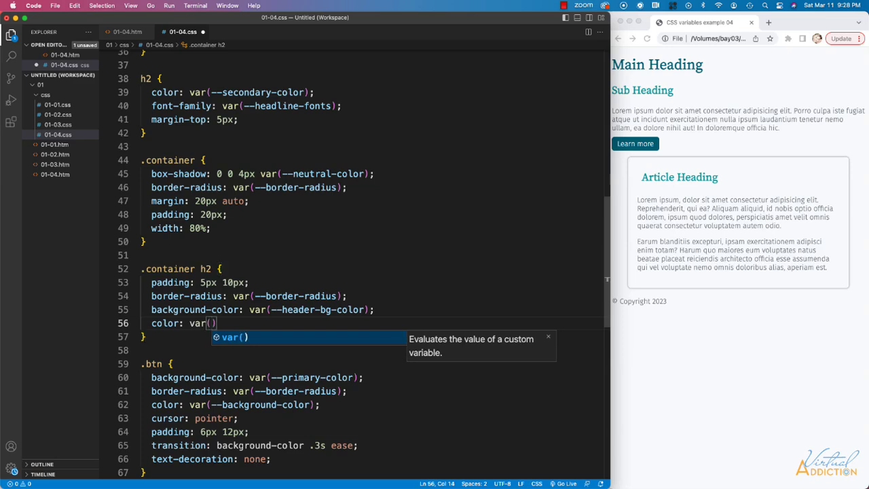
pyautogui.write('--he')
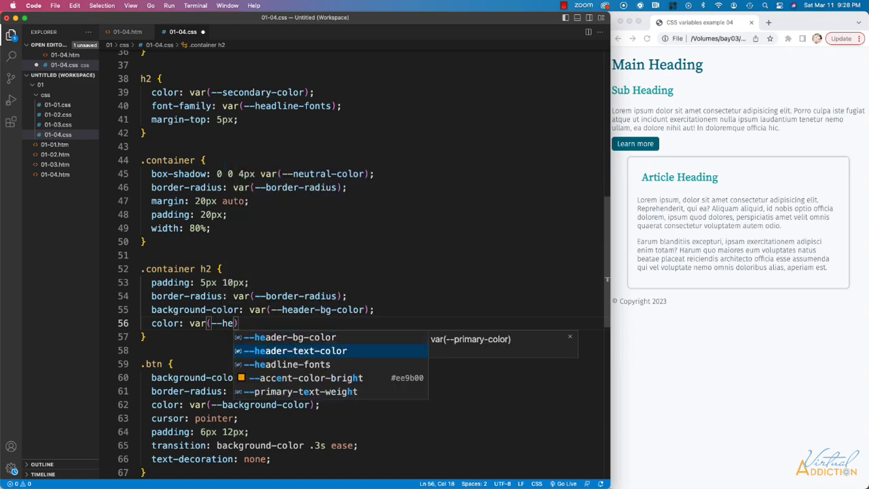
pyautogui.press('Tab')
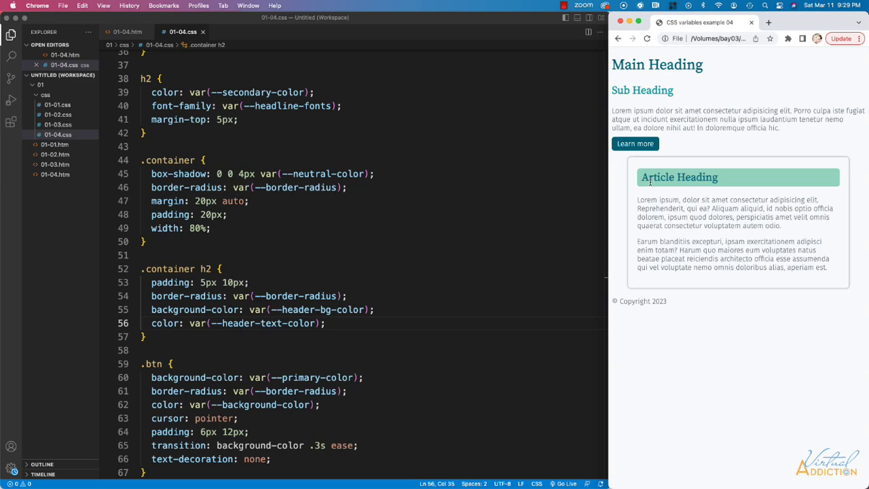
pyautogui.moveTo(296, 304)
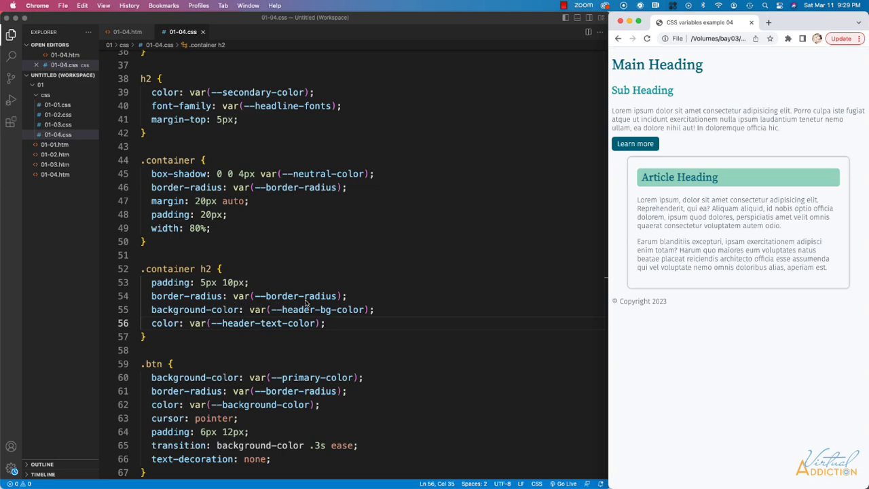
pyautogui.moveTo(283, 329)
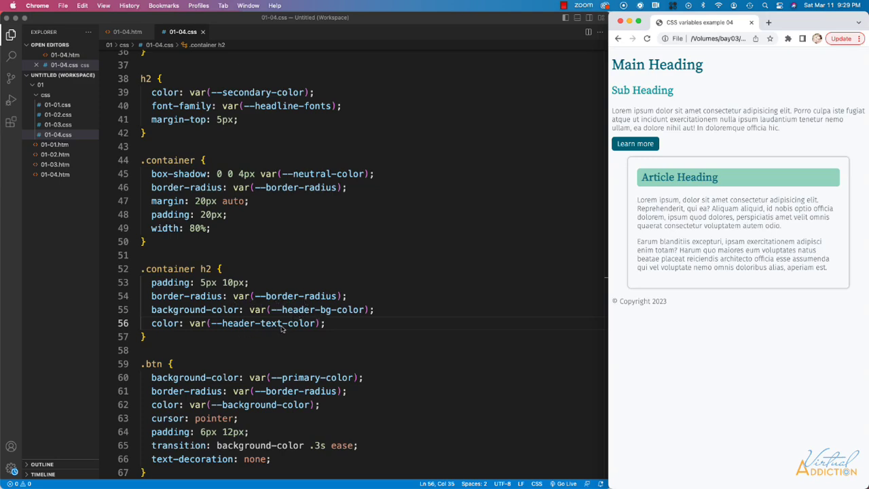
pyautogui.moveTo(234, 330)
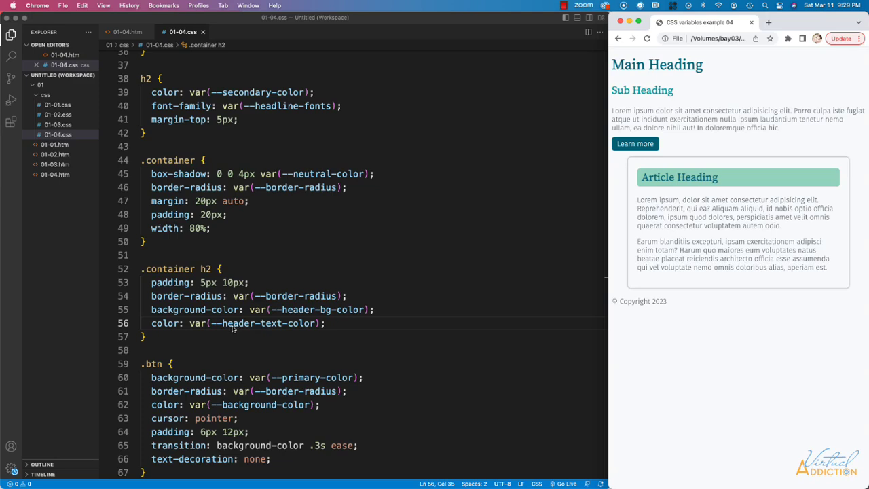
pyautogui.moveTo(296, 328)
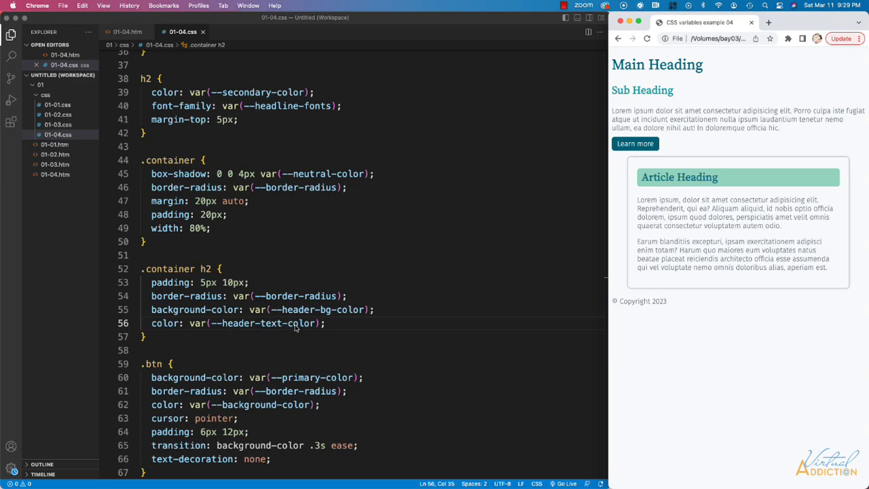
pyautogui.moveTo(406, 266)
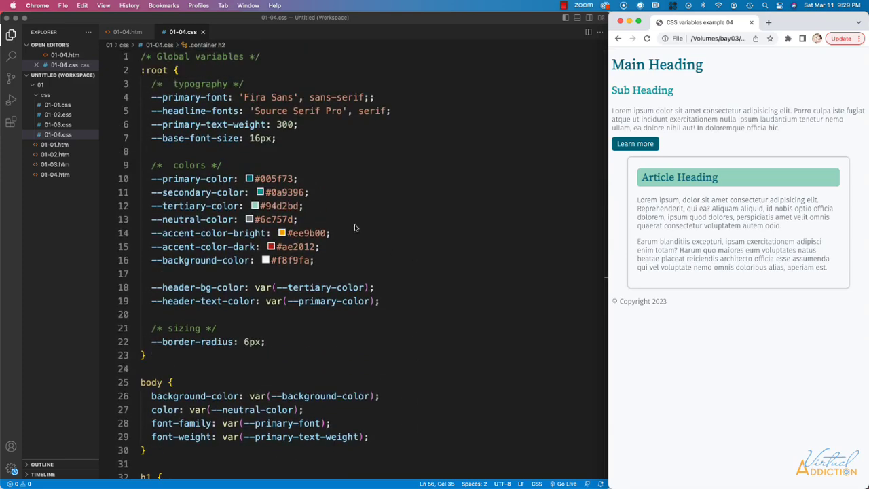
pyautogui.moveTo(283, 304)
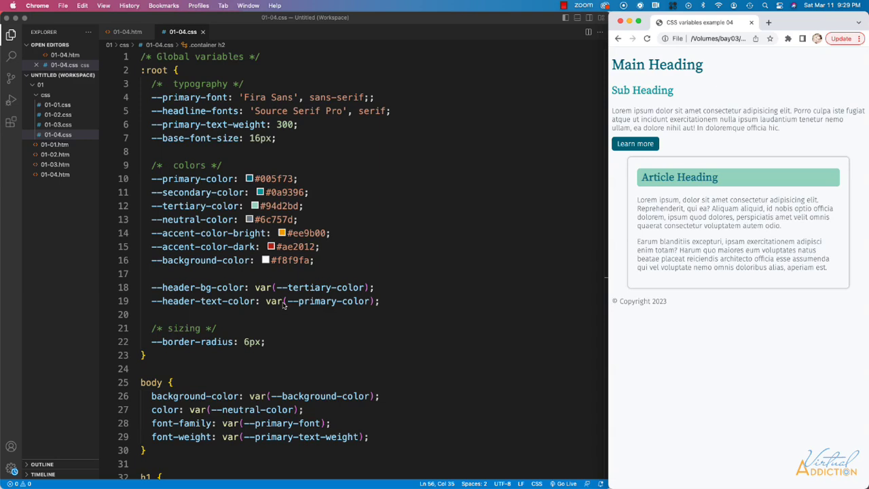
pyautogui.moveTo(388, 272)
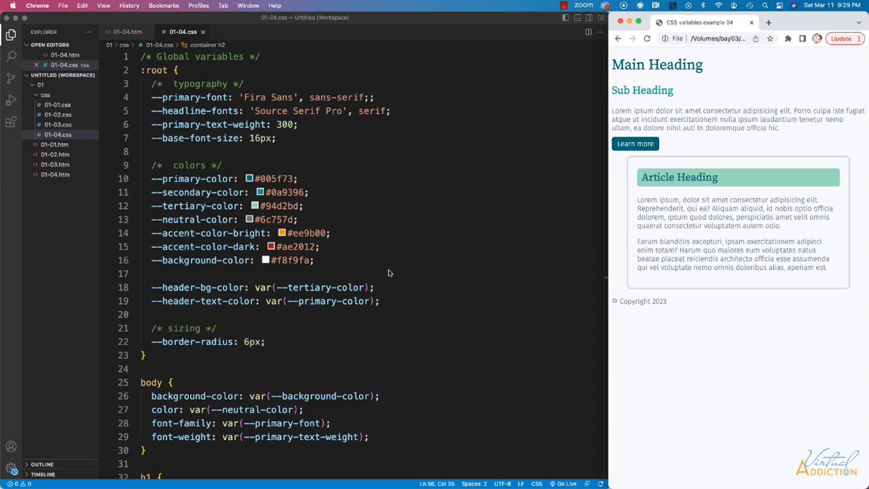
pyautogui.moveTo(263, 212)
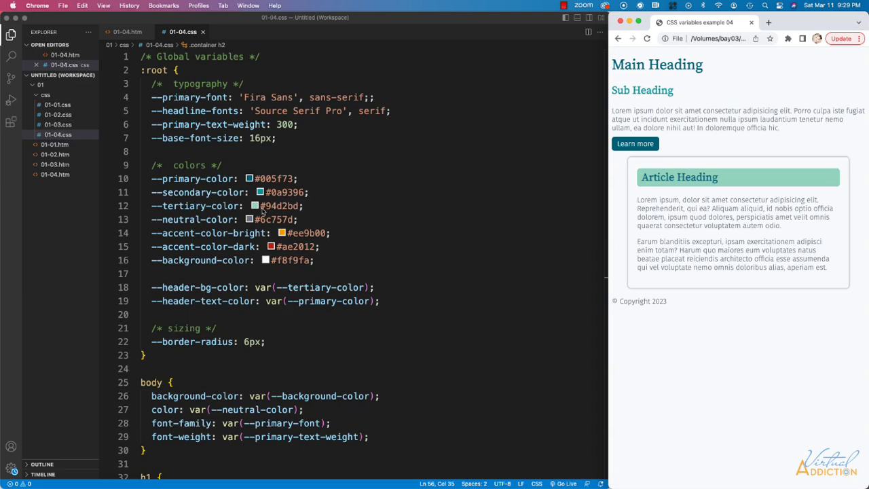
pyautogui.moveTo(272, 182)
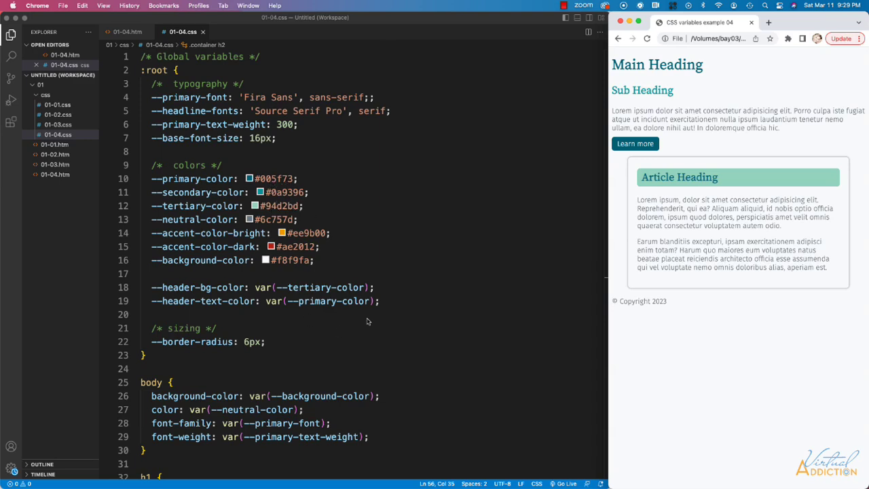
pyautogui.moveTo(319, 307)
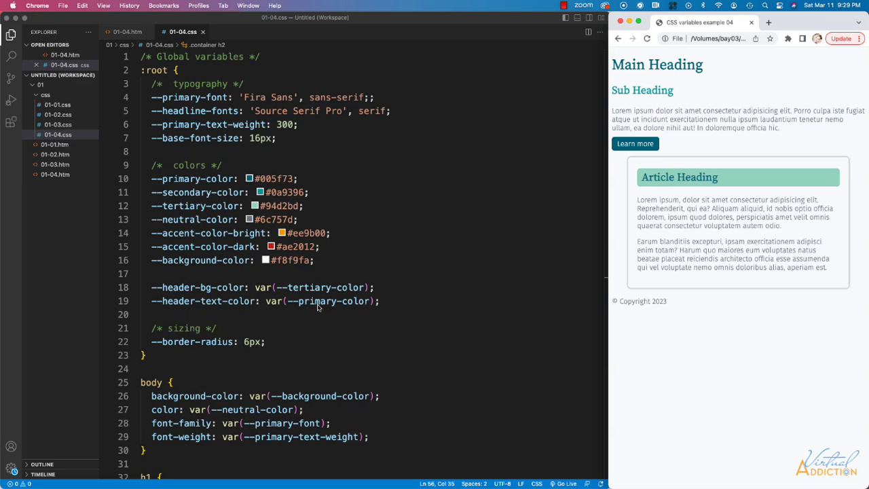
pyautogui.moveTo(318, 307)
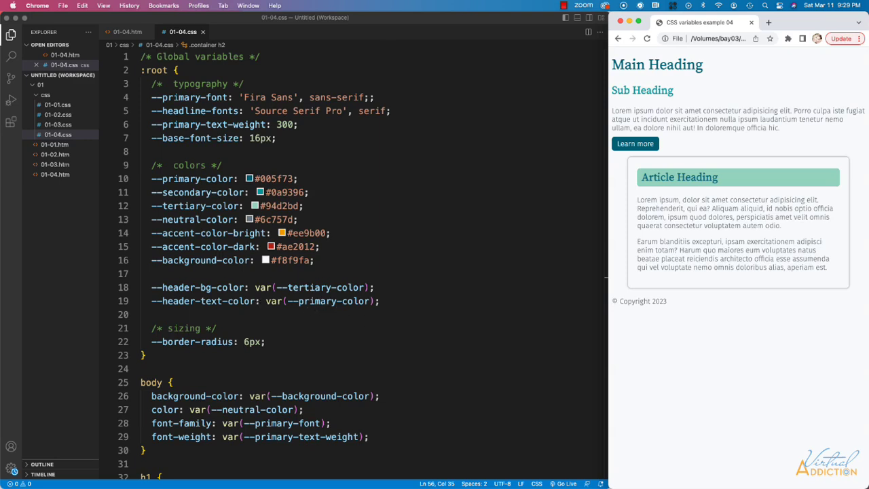